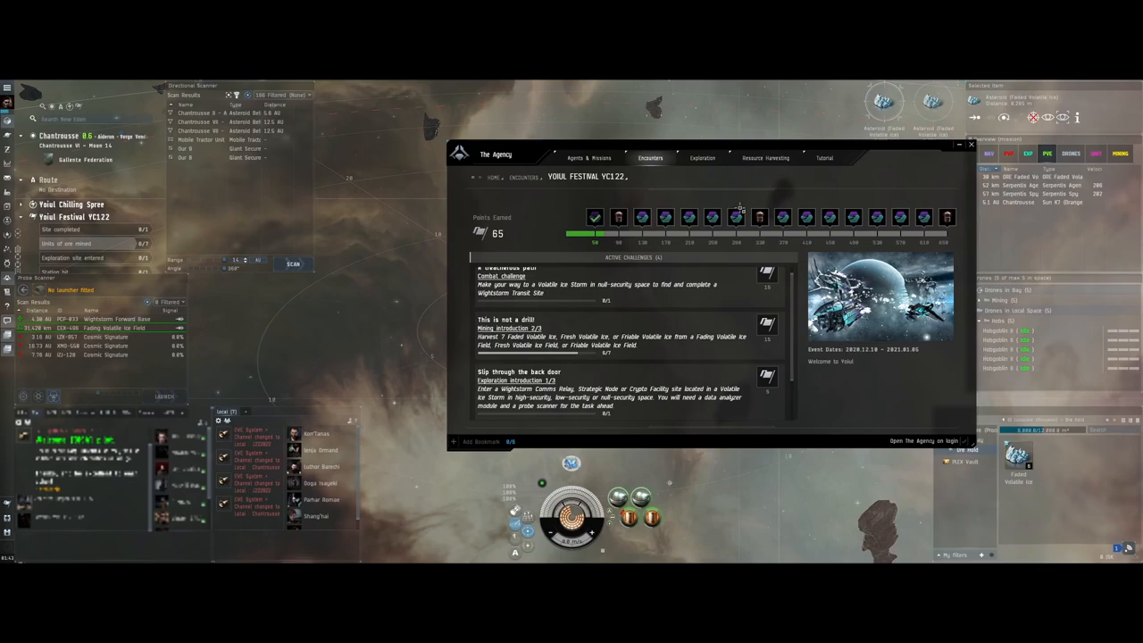
pyautogui.moveTo(970, 145)
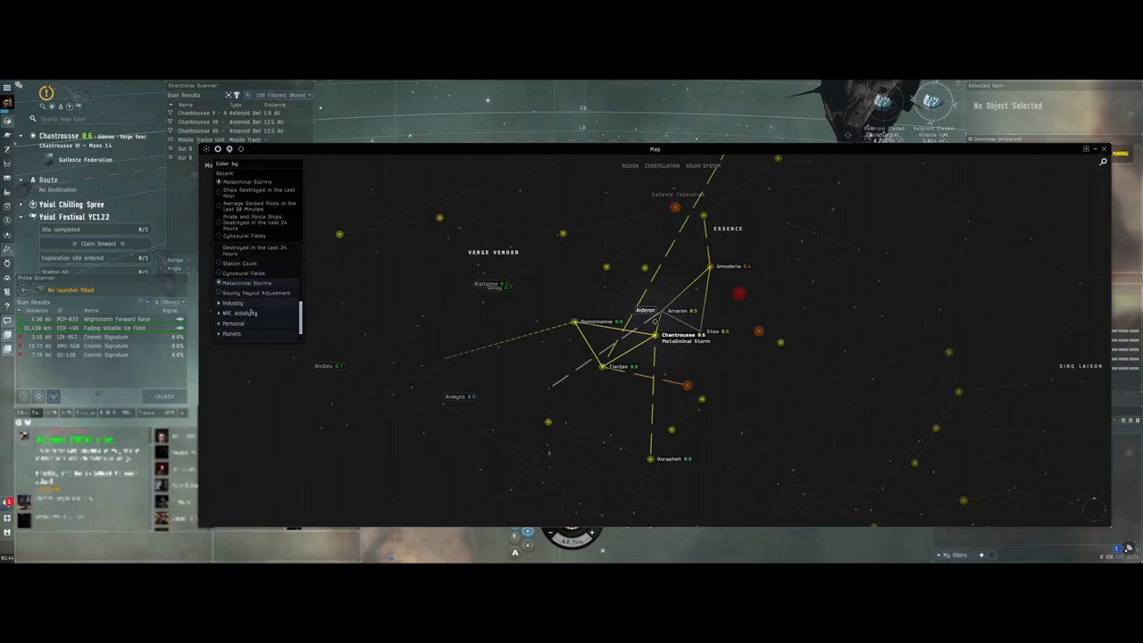
pyautogui.click(246, 283)
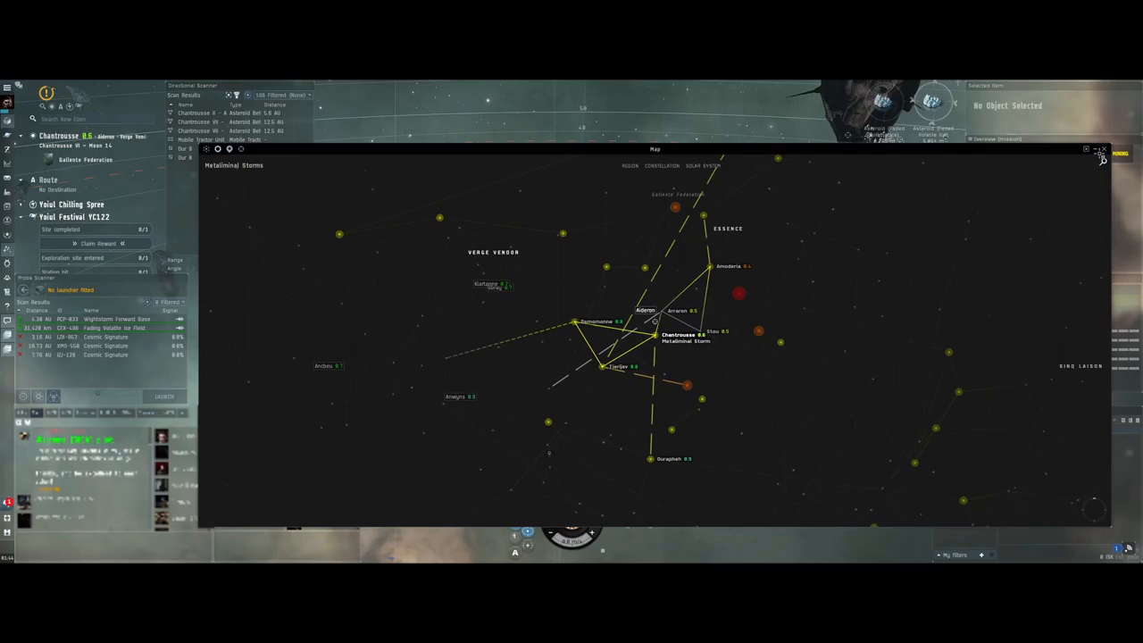
pyautogui.click(1104, 150)
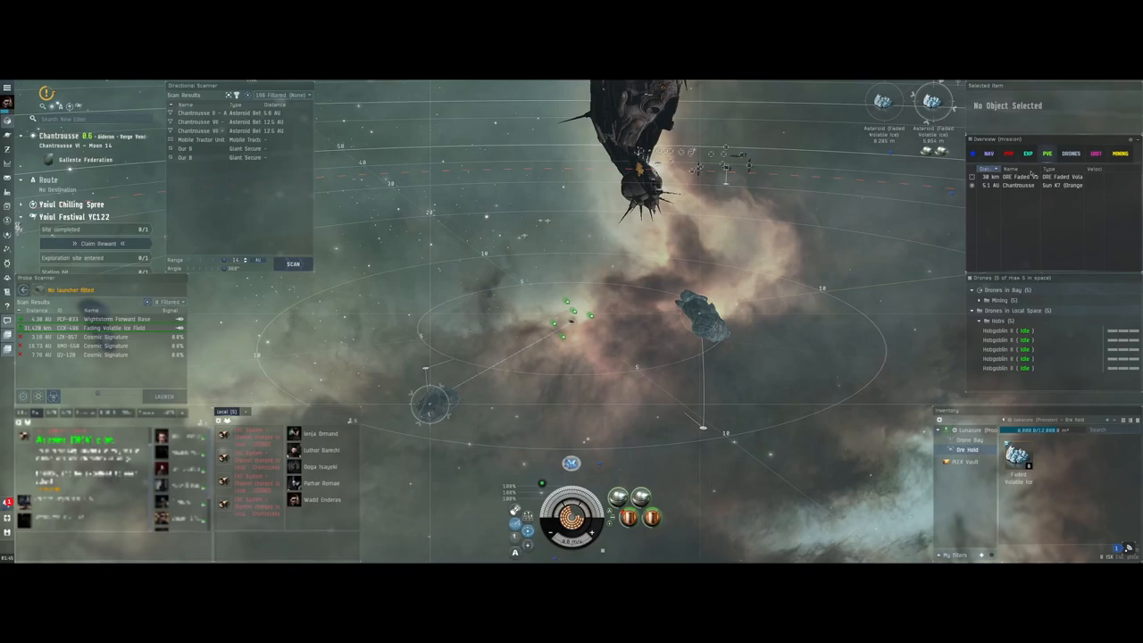
# Select the festival ice processor in the overview and warp toward it
pyautogui.click(1032, 176)
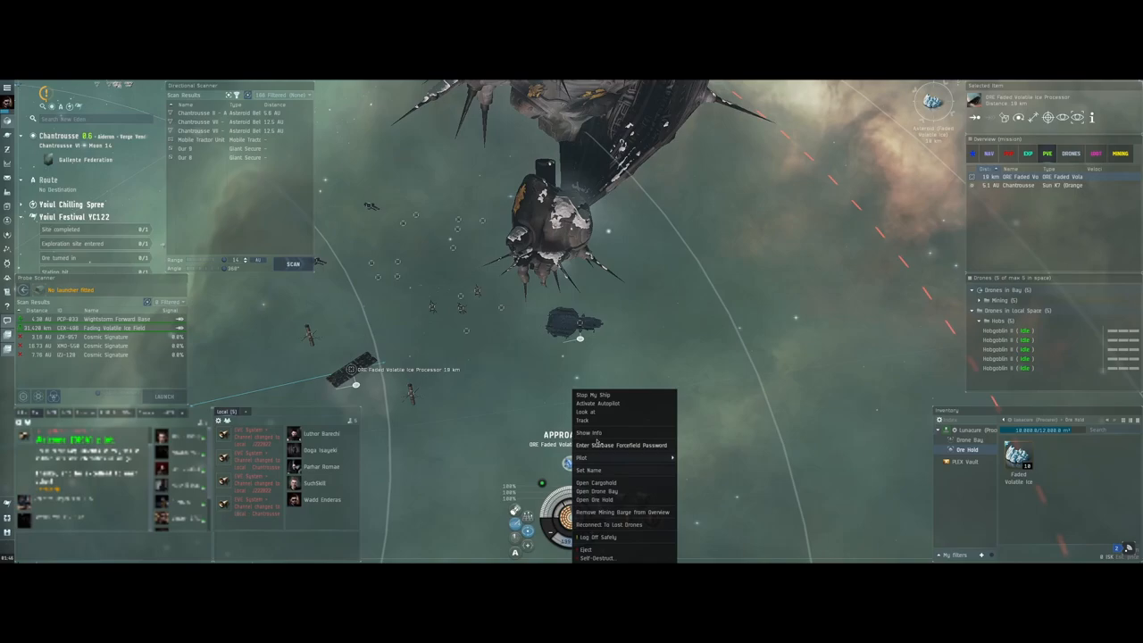
# Approach the ice processor so the ship closes in on the structure
pyautogui.click(591, 411)
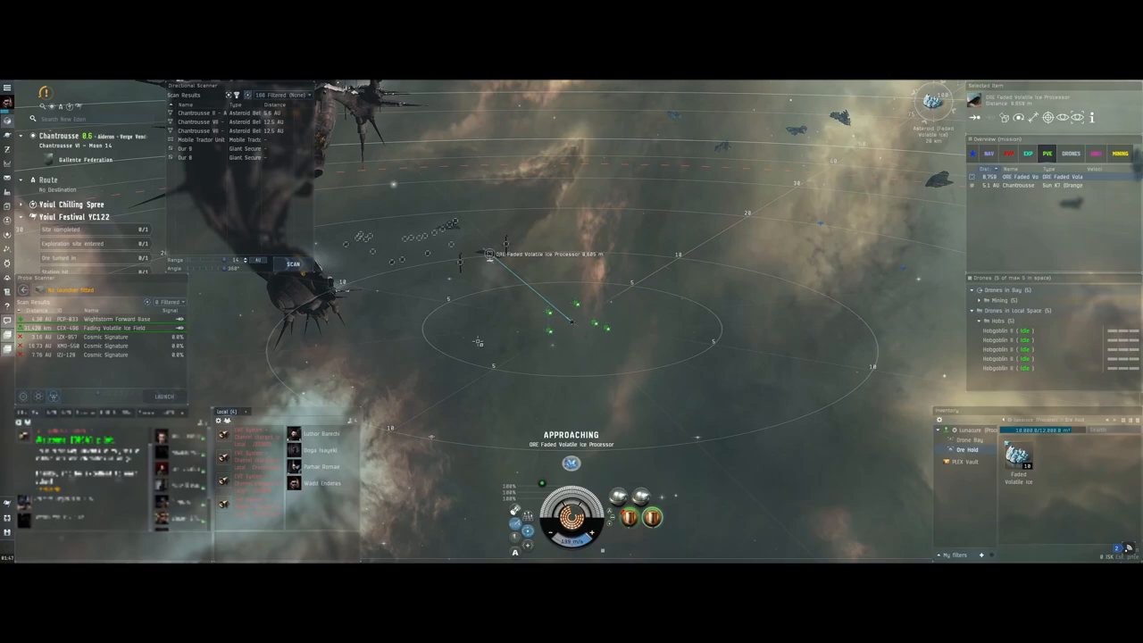
pyautogui.moveTo(27, 205)
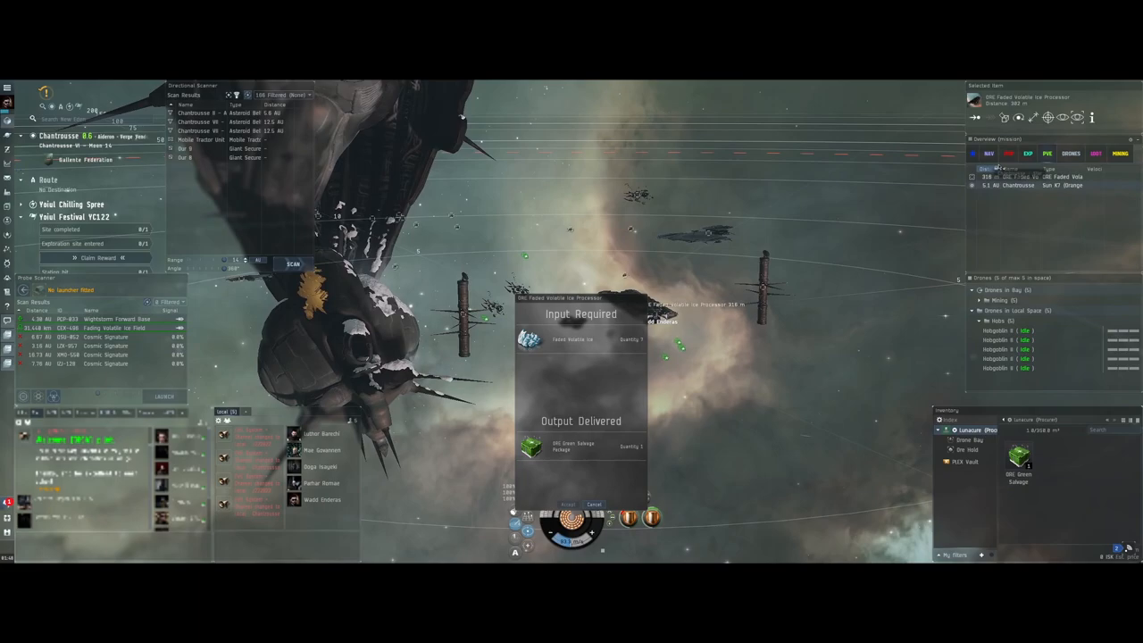
# Hand in the ice at the processor and receive a green salvage package
pyautogui.click(1118, 153)
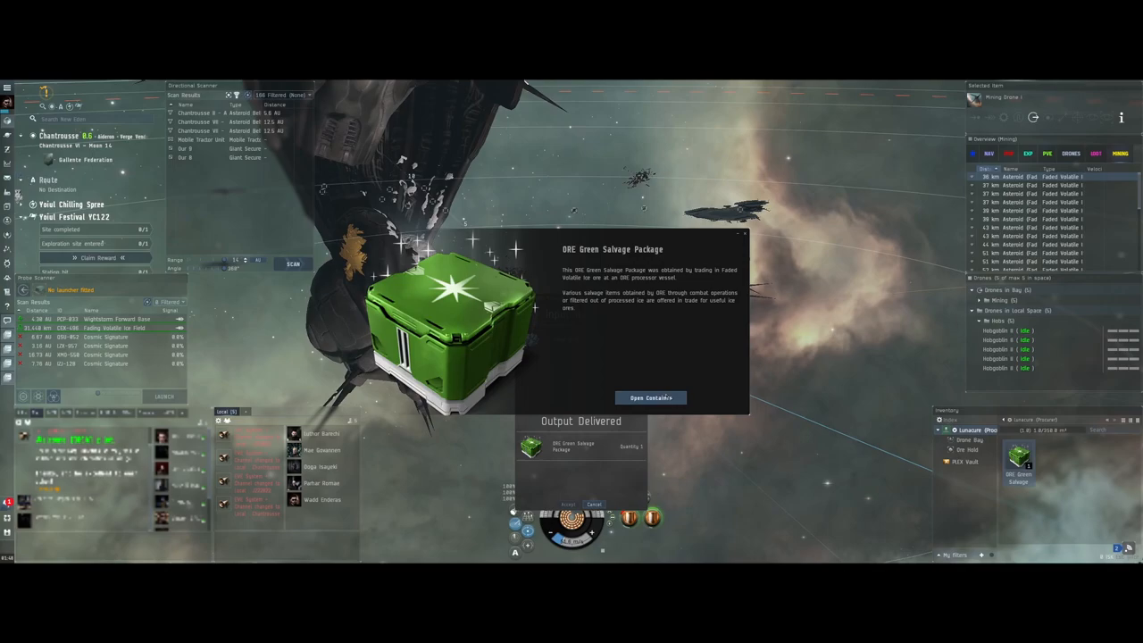
# Open the Green Salvage Package container to reveal its contents
pyautogui.click(651, 397)
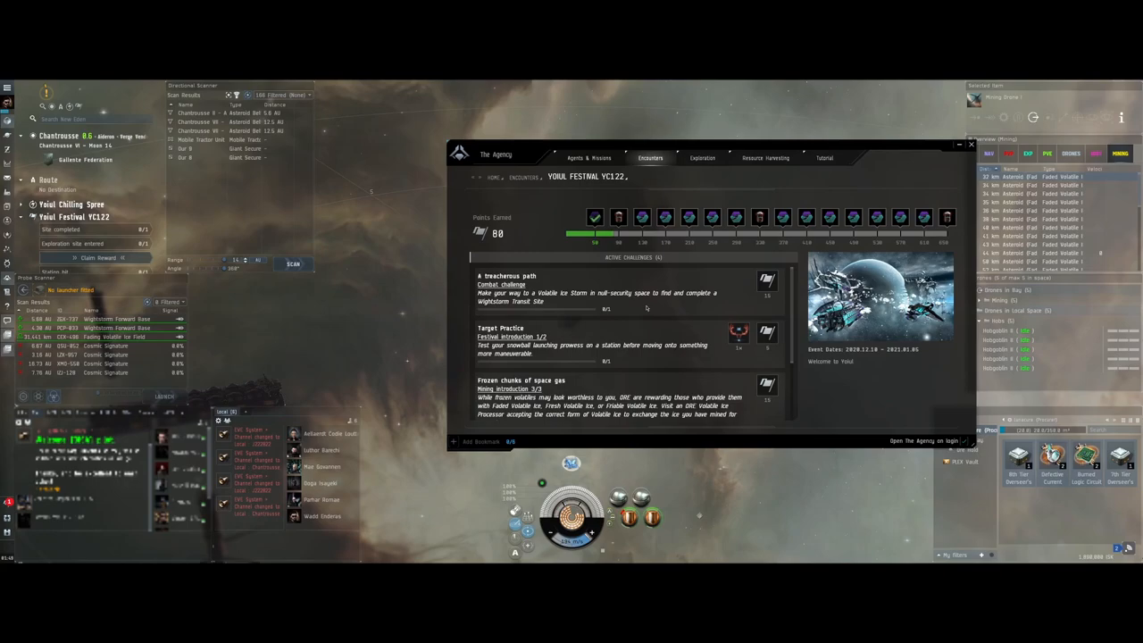
# Claim the completed challenge (points 88 to 95) and collect the cerebral accelerator milestone reward
pyautogui.click(618, 217)
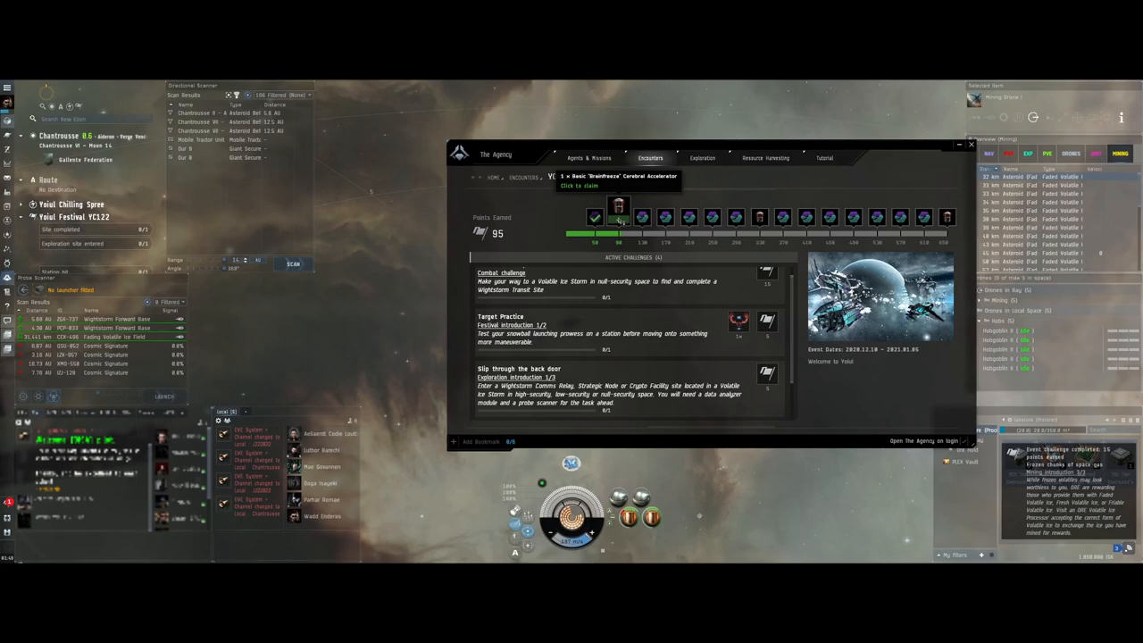
pyautogui.click(618, 218)
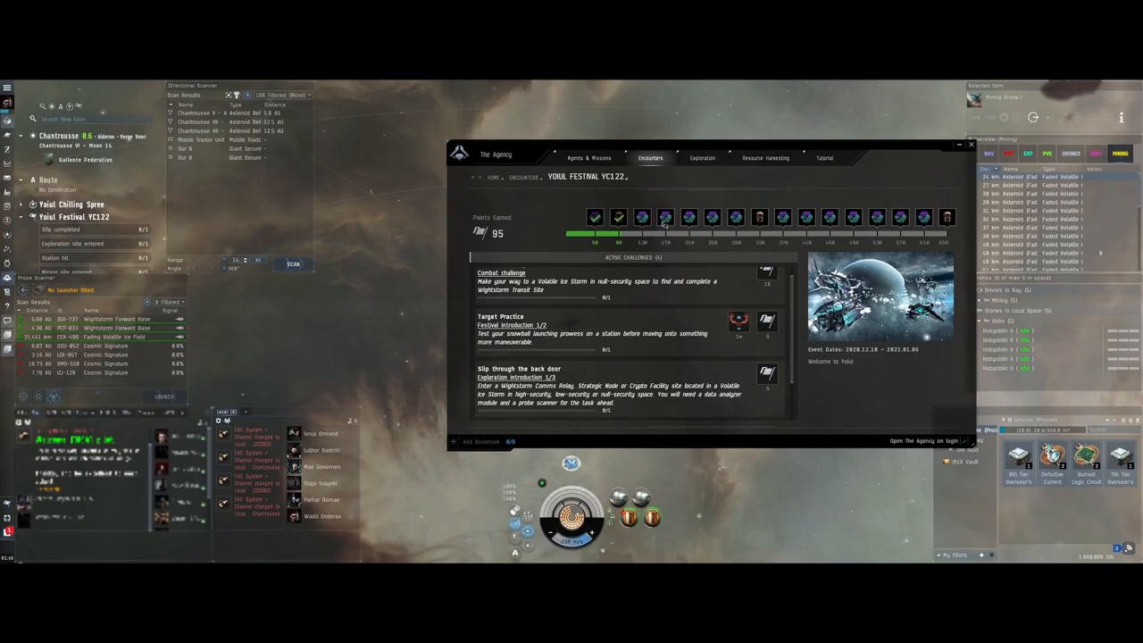
pyautogui.scroll(-3)
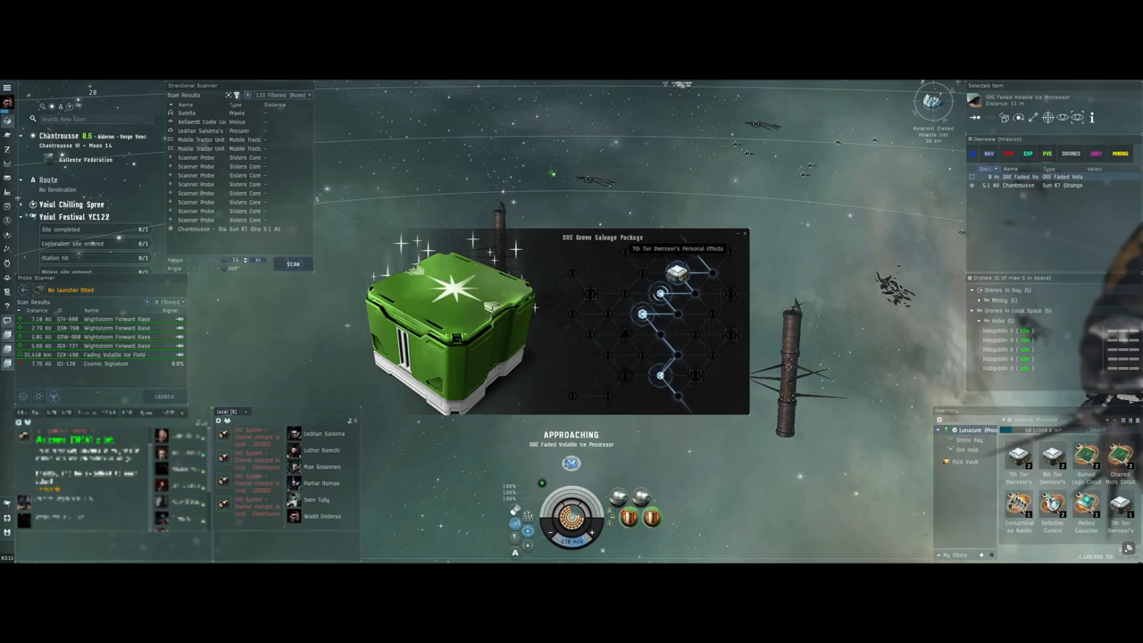
# Reveal the remaining package reward and finish collecting the green salvage package
pyautogui.click(641, 310)
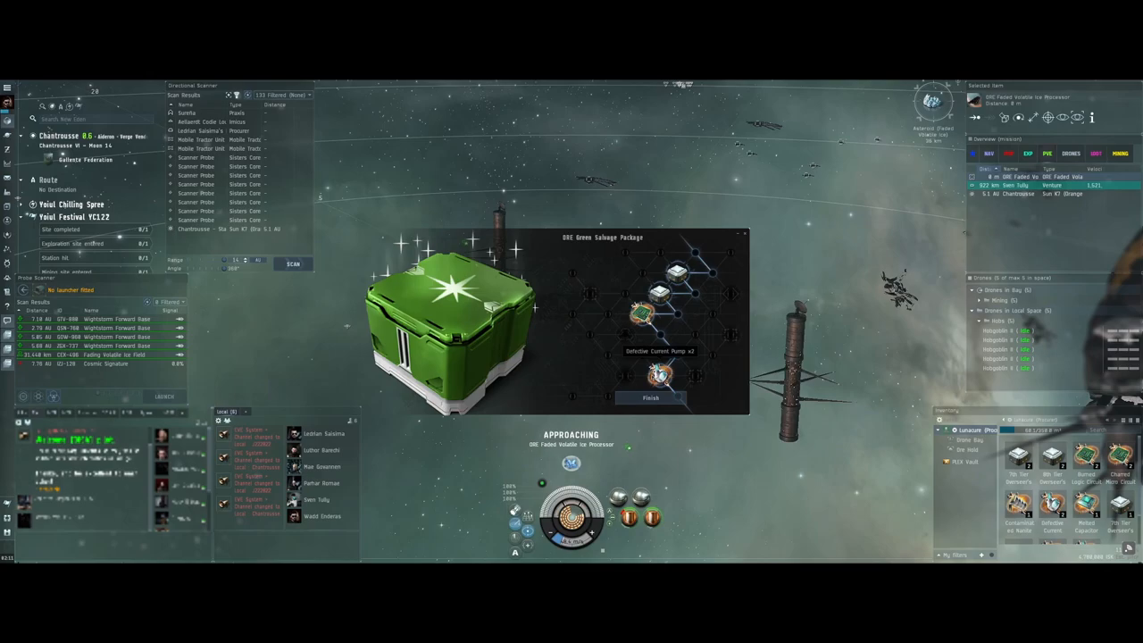
pyautogui.click(650, 396)
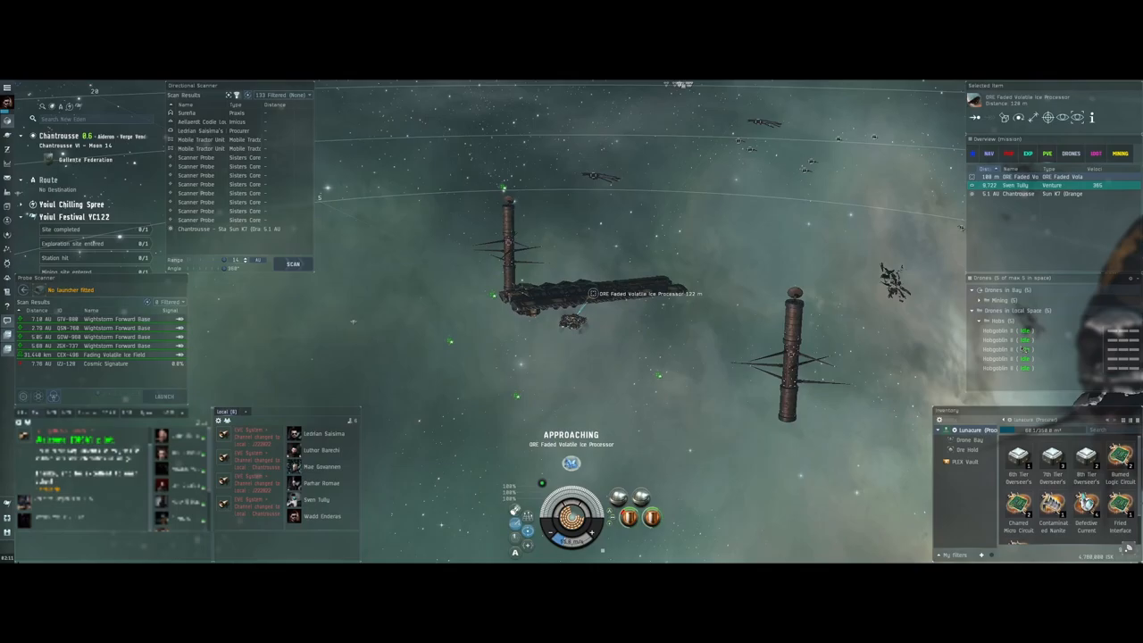